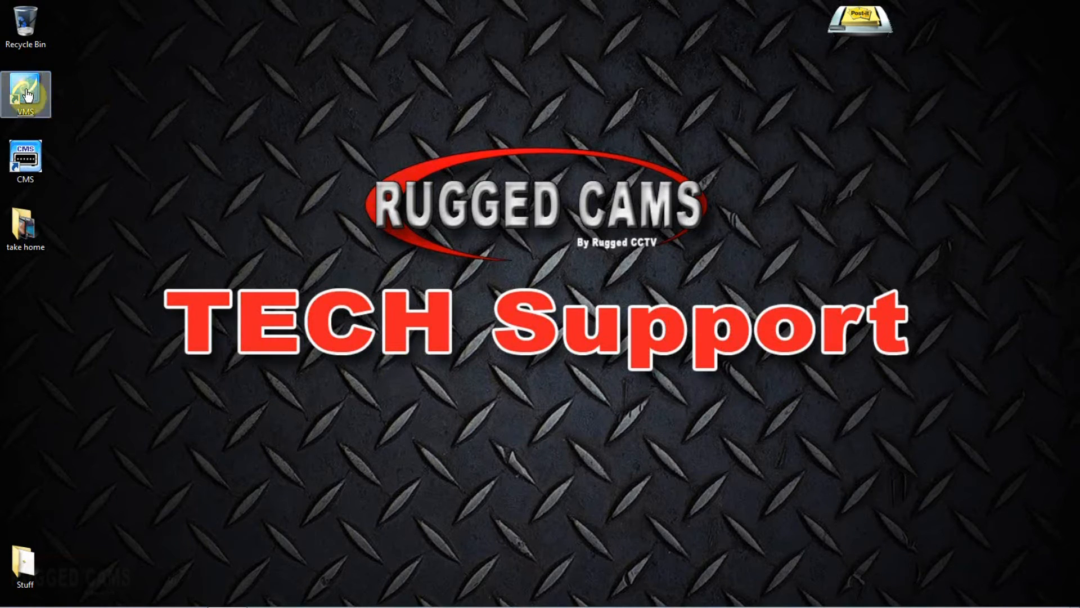
- Launch VMS and log in as Administrator
double_click(25, 93)
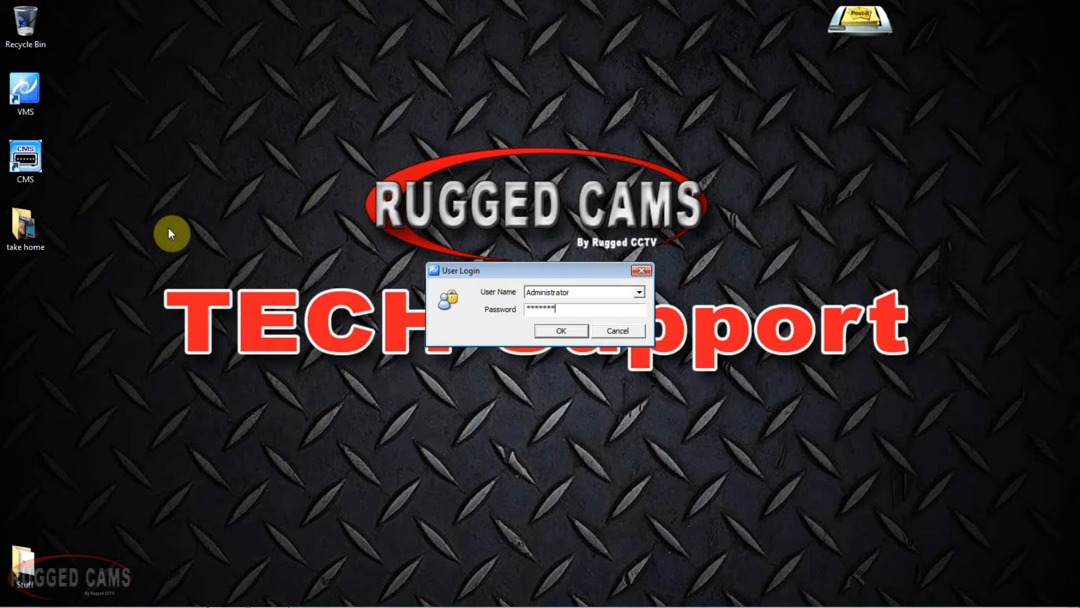
click(561, 331)
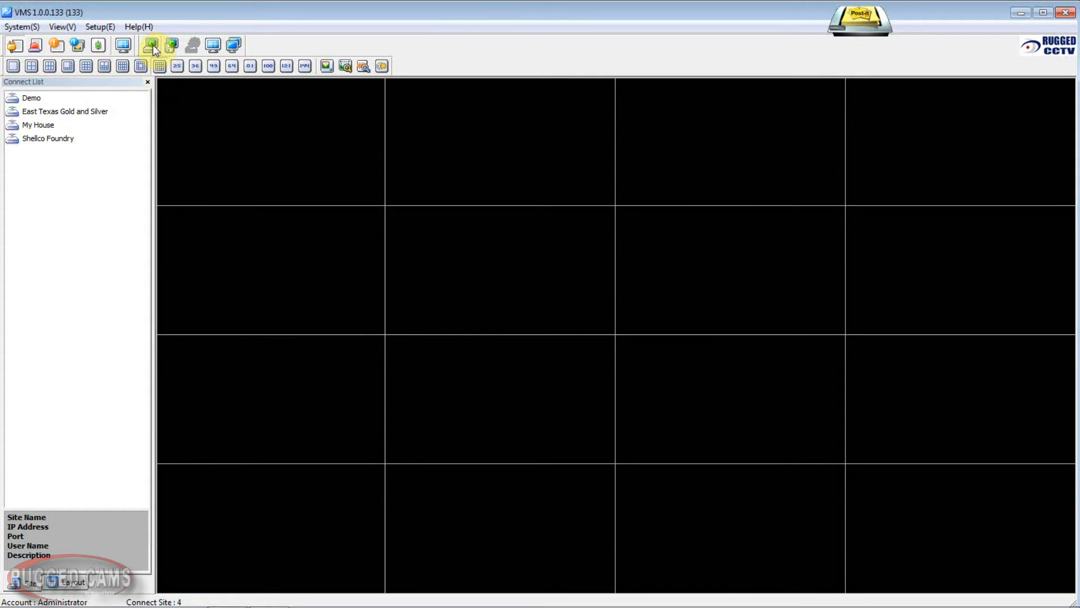
- Open Playback and choose the Demo site, showing July 24 recorded hours
click(151, 45)
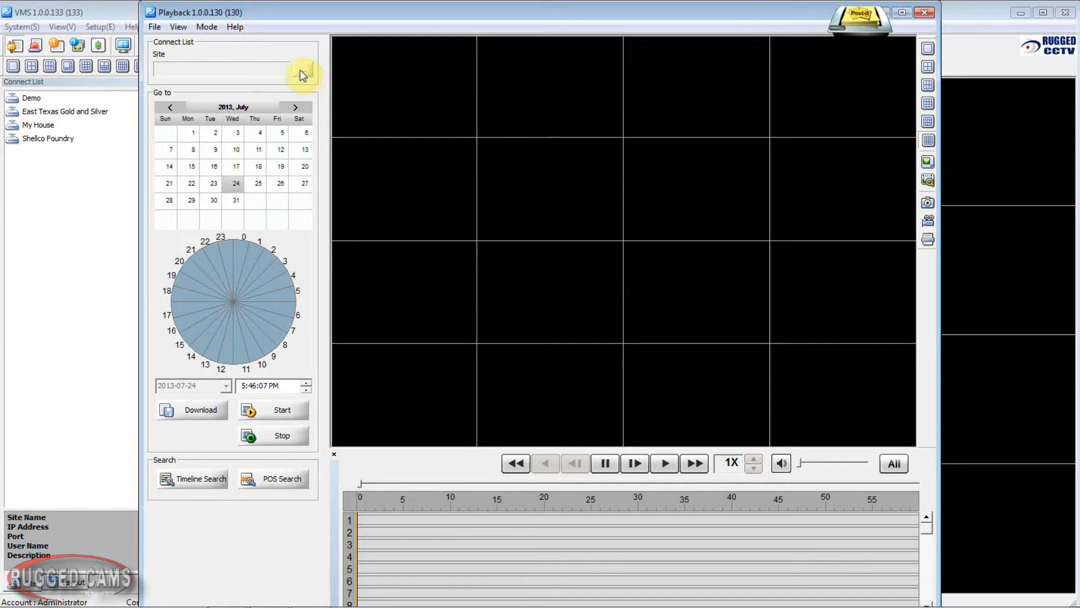
click(301, 70)
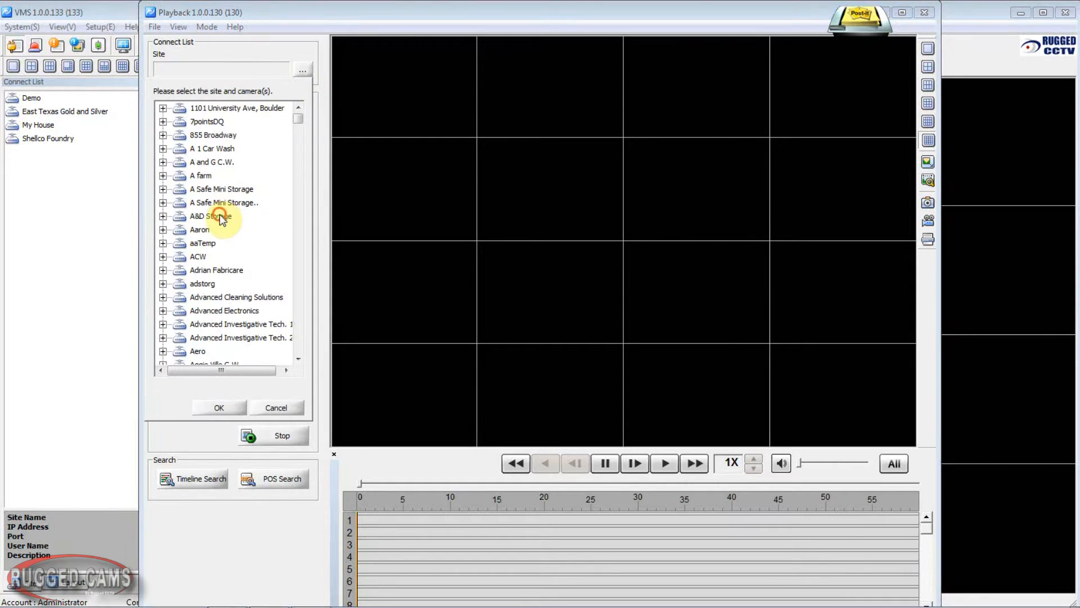
scroll(down, 3)
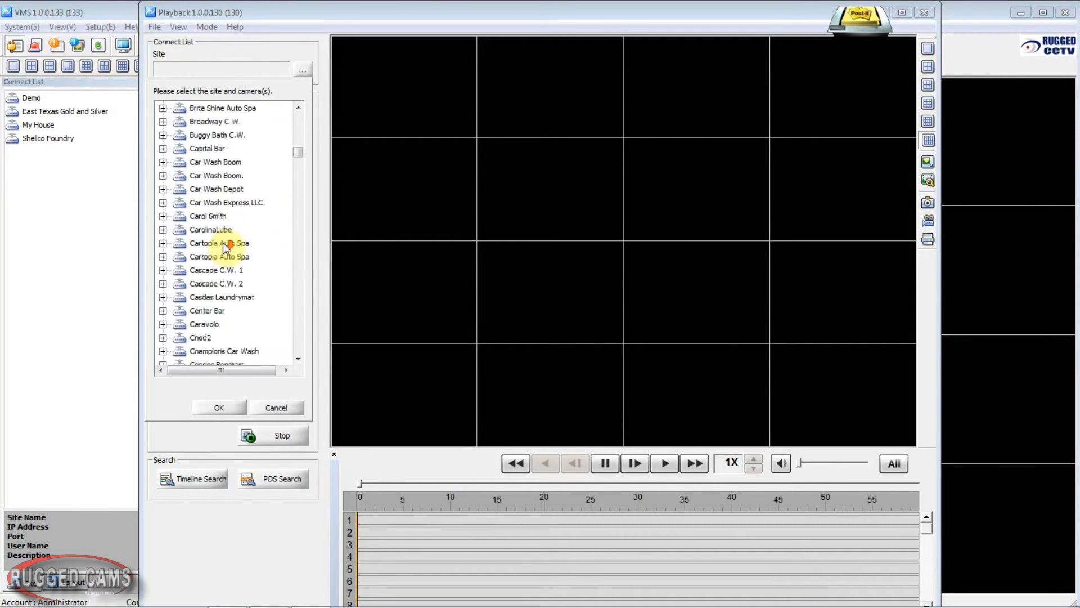
scroll(down, 3)
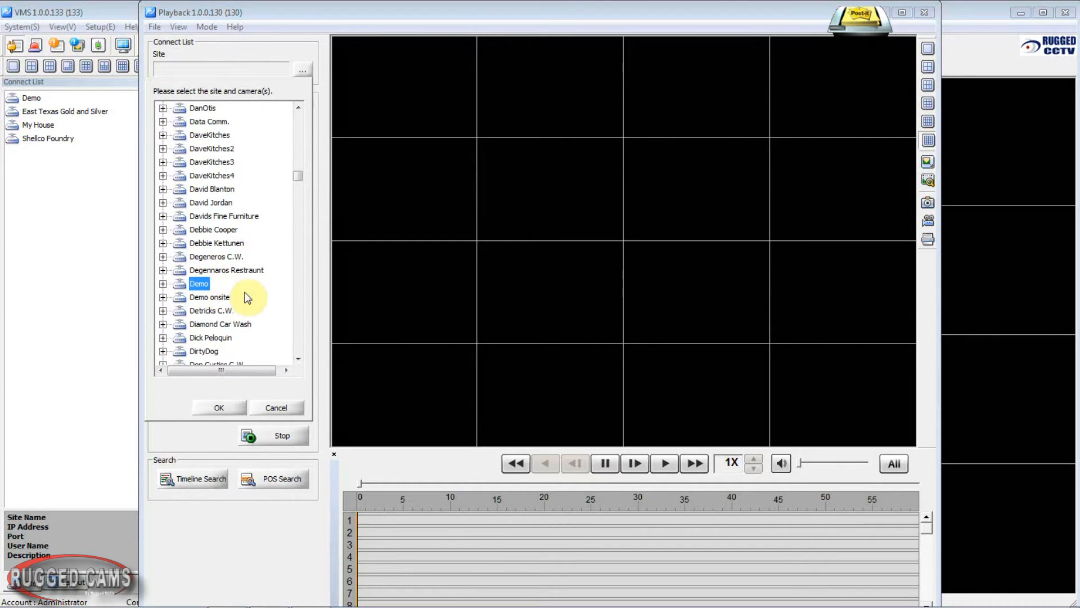
mouse_move(231, 402)
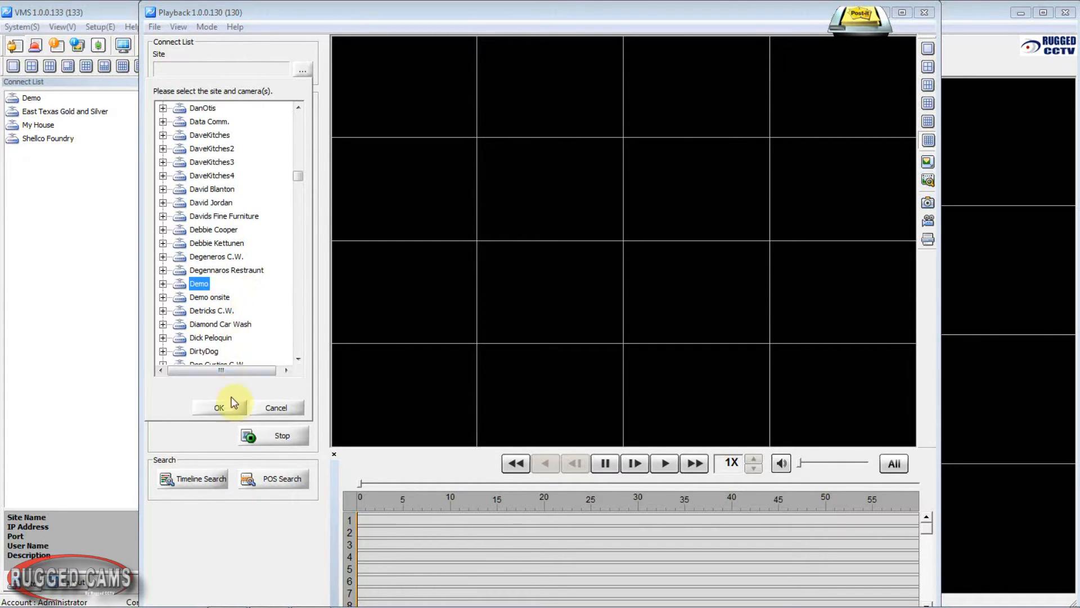
click(219, 408)
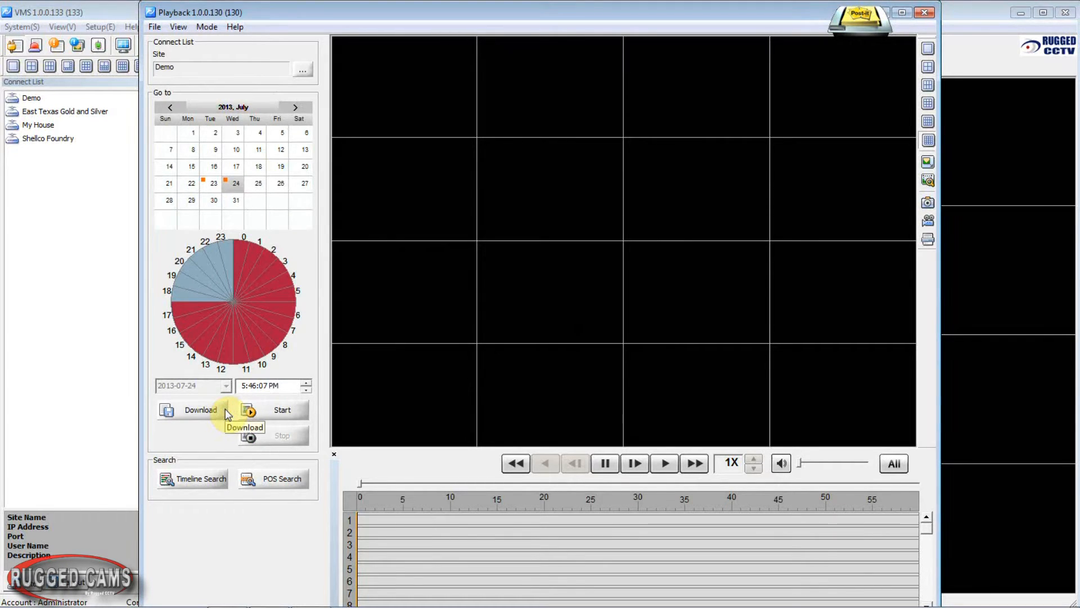
mouse_move(197, 486)
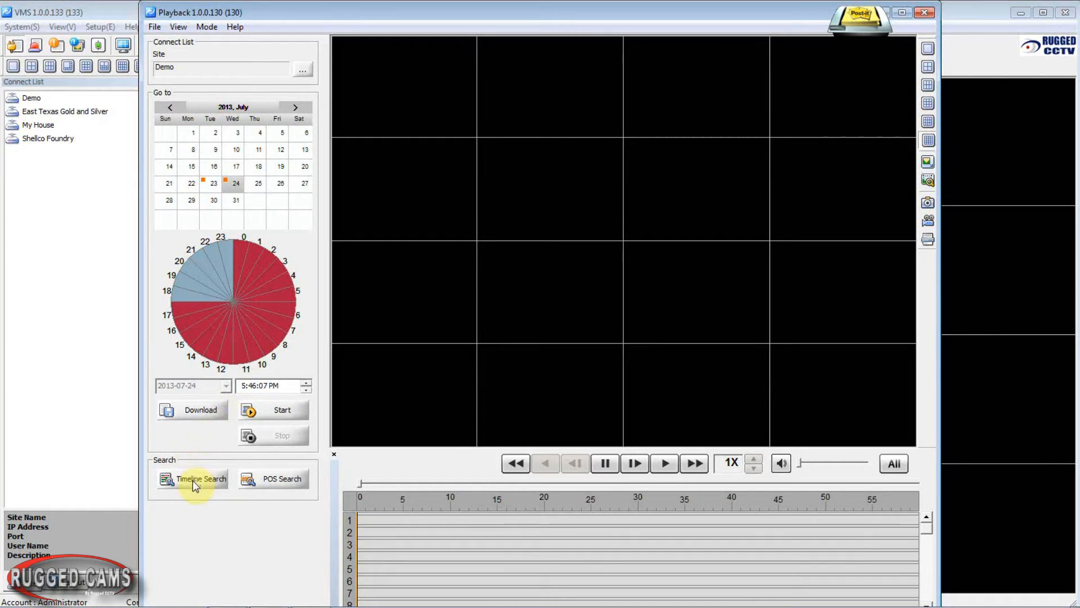
- Run Timeline Search and drill into the 10:00–10:59 hour minute by minute
click(282, 409)
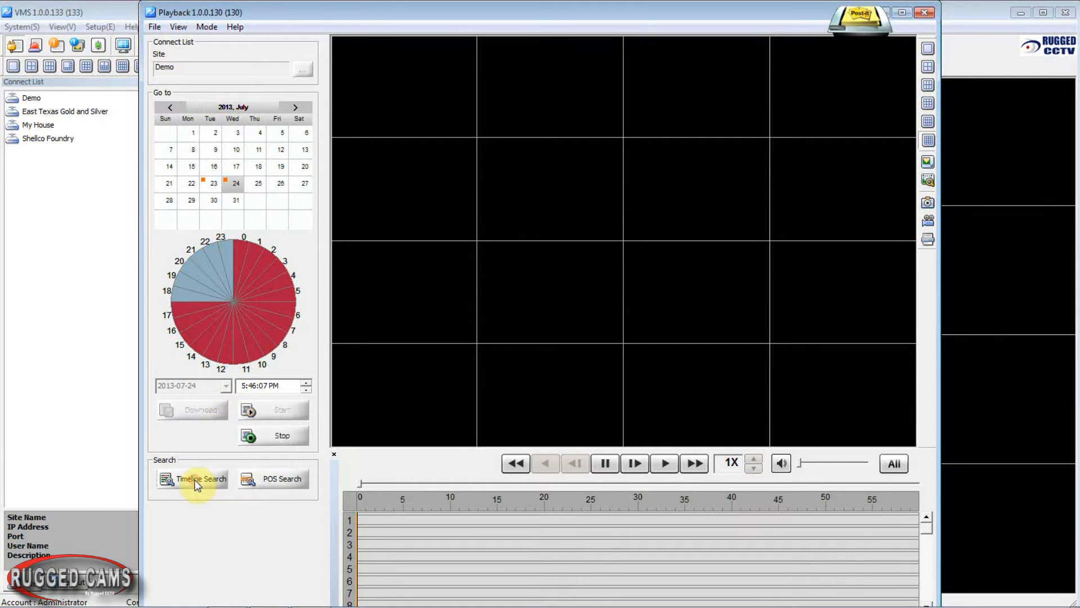
click(199, 478)
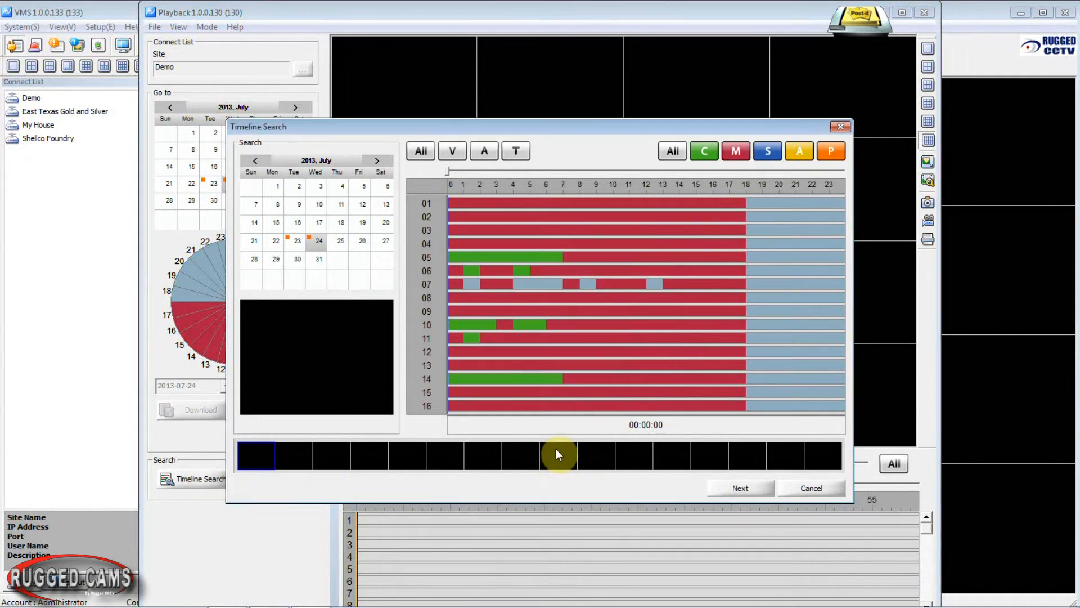
mouse_move(612, 191)
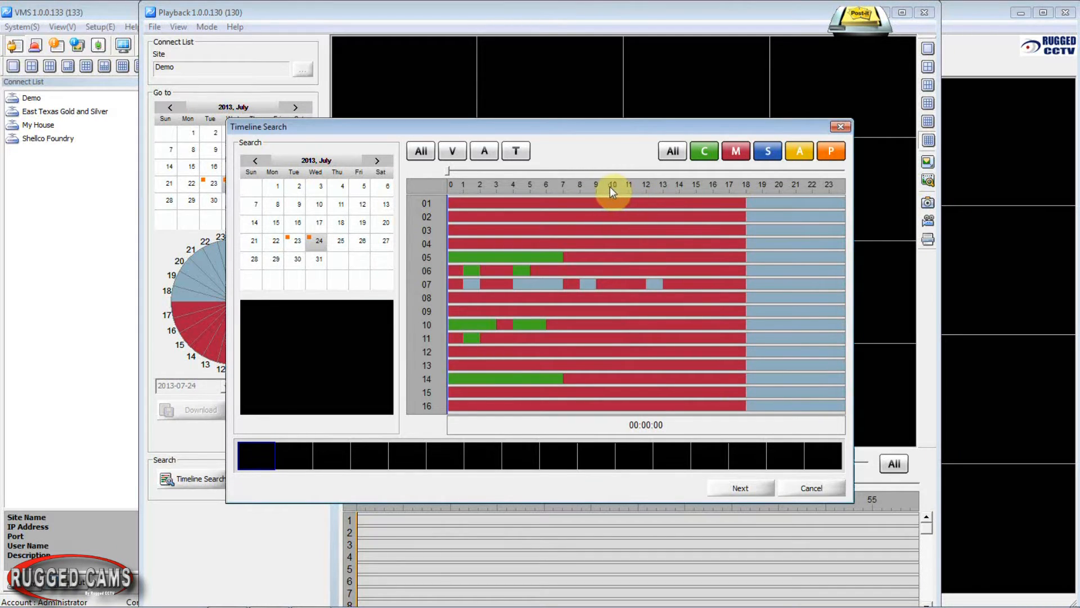
click(658, 356)
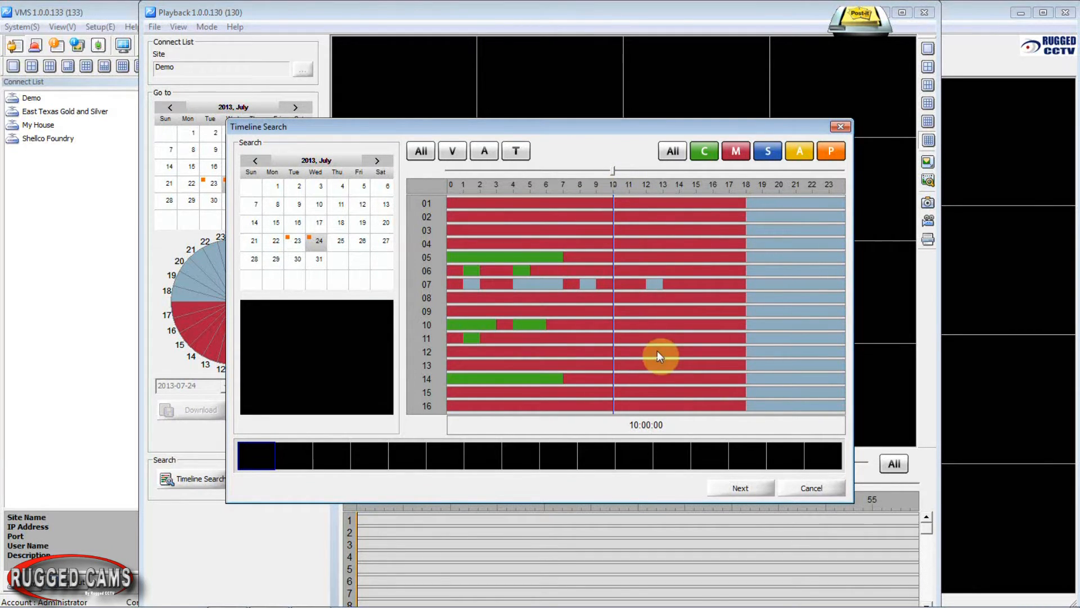
mouse_move(741, 487)
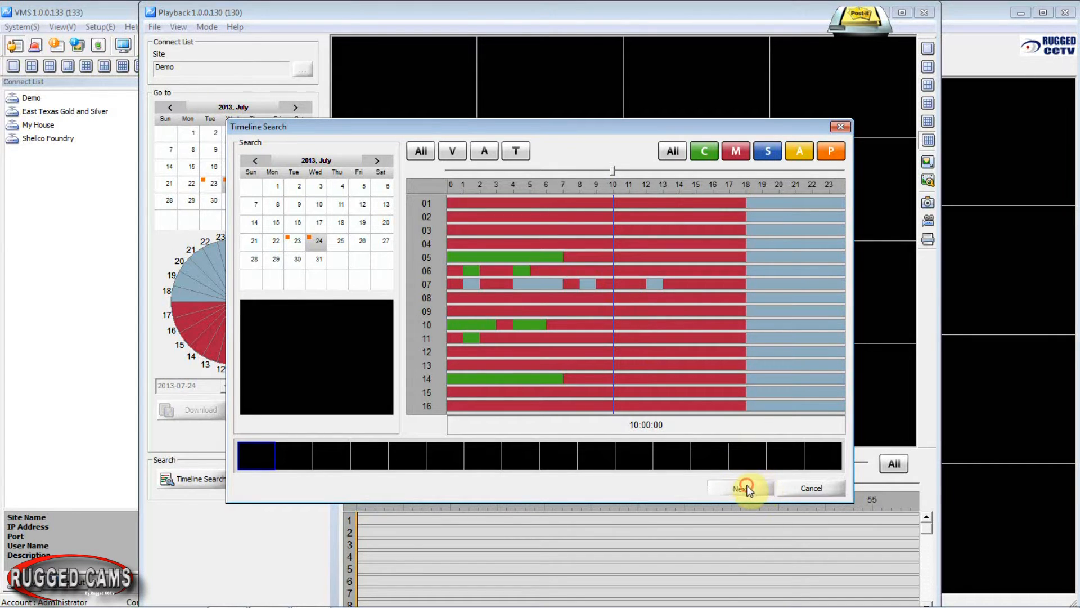
click(740, 488)
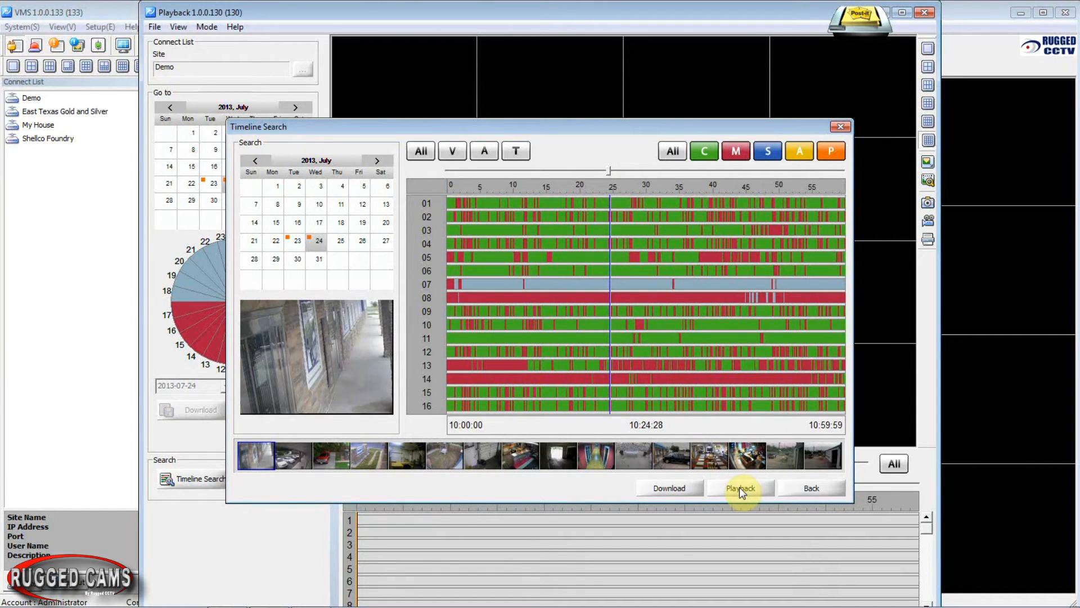
- Play July 24 footage from 10:24 on all 16 channels, then stop playback
click(741, 488)
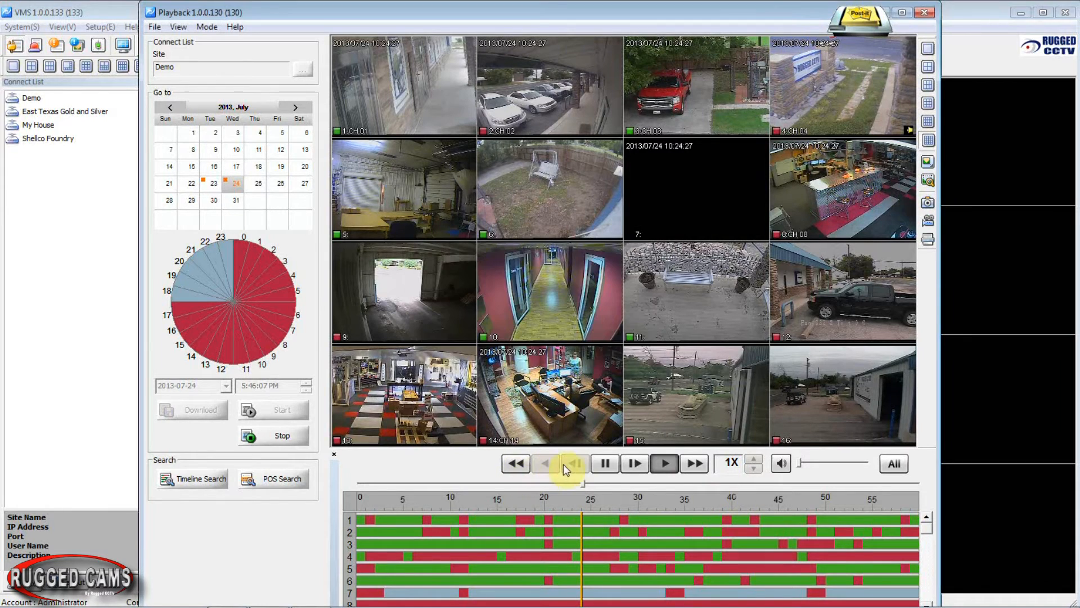
click(664, 463)
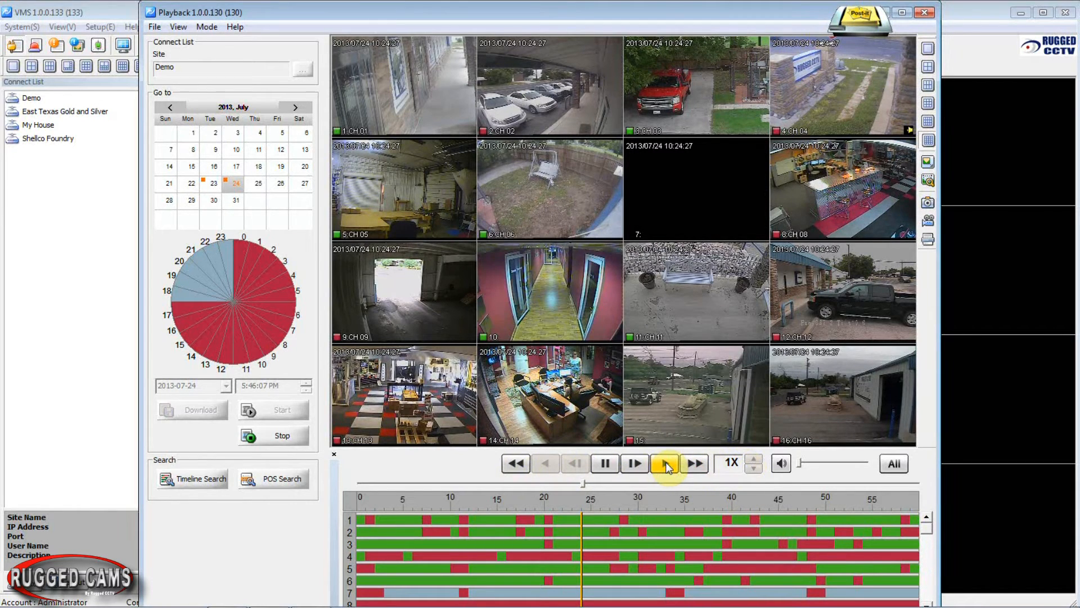
click(663, 463)
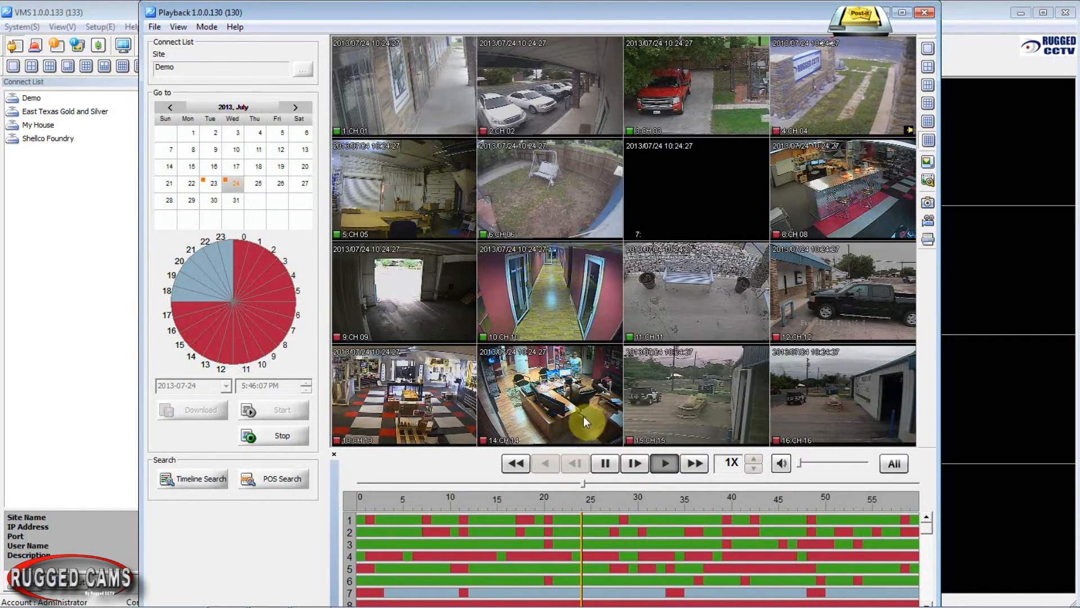
double_click(549, 396)
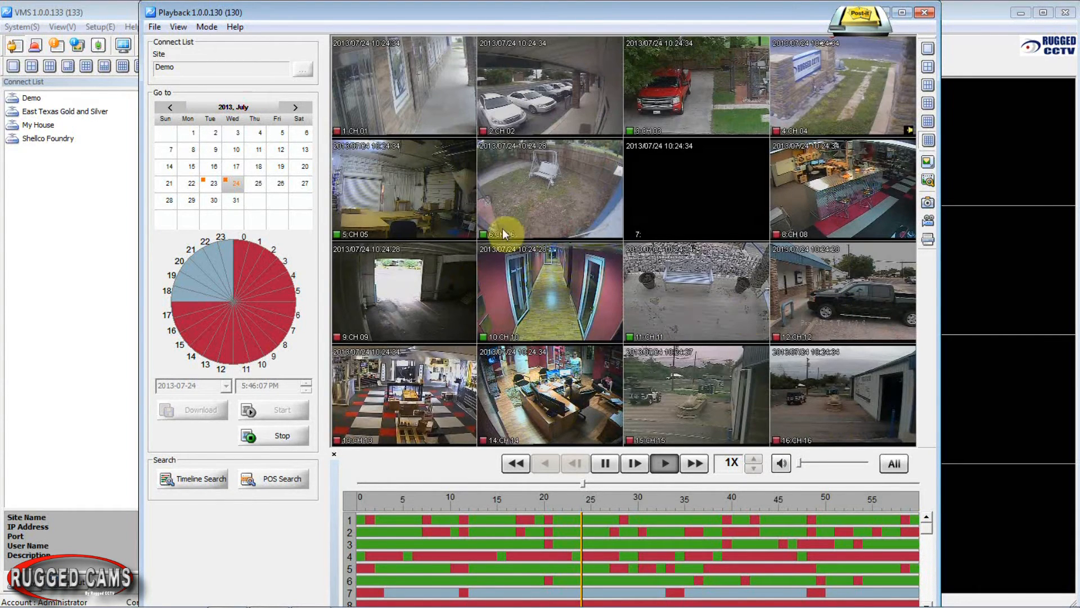
mouse_move(513, 246)
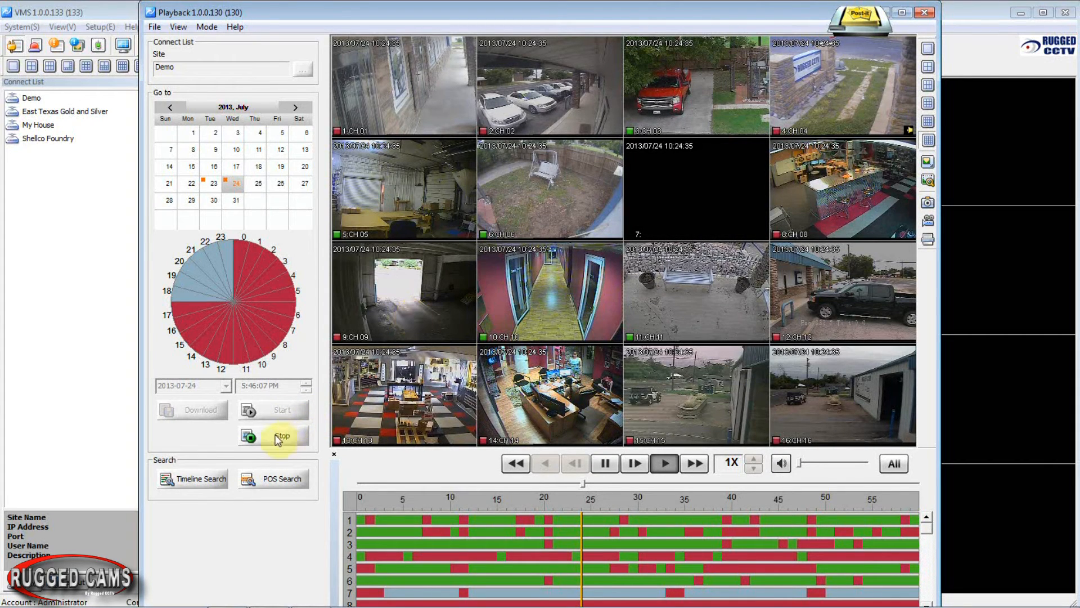
click(281, 436)
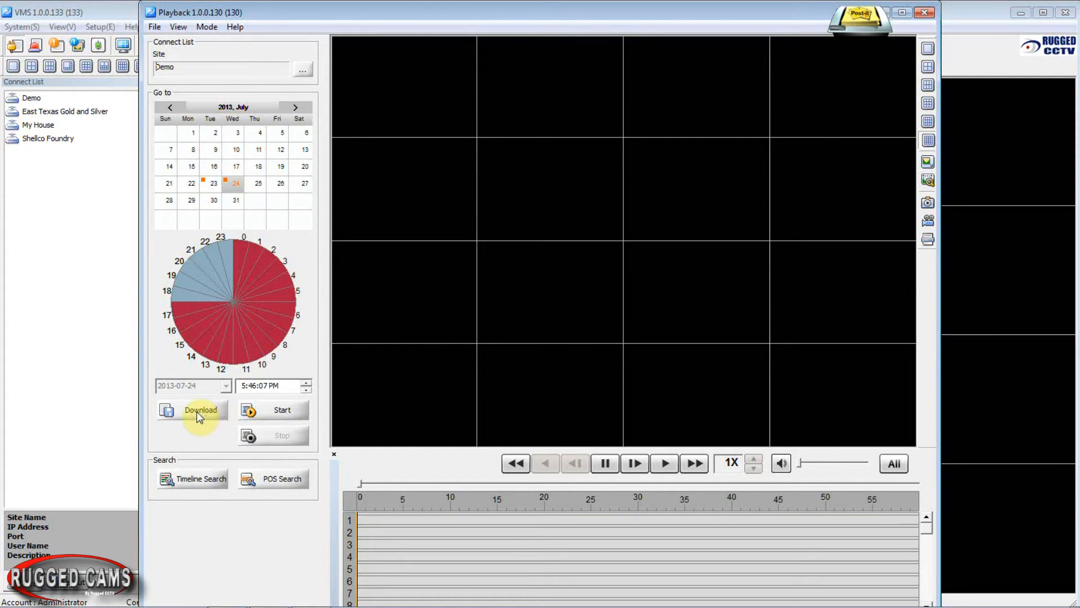
- Open Download for 17:46–17:56 and uncheck channel 11 among excluded channels
click(200, 410)
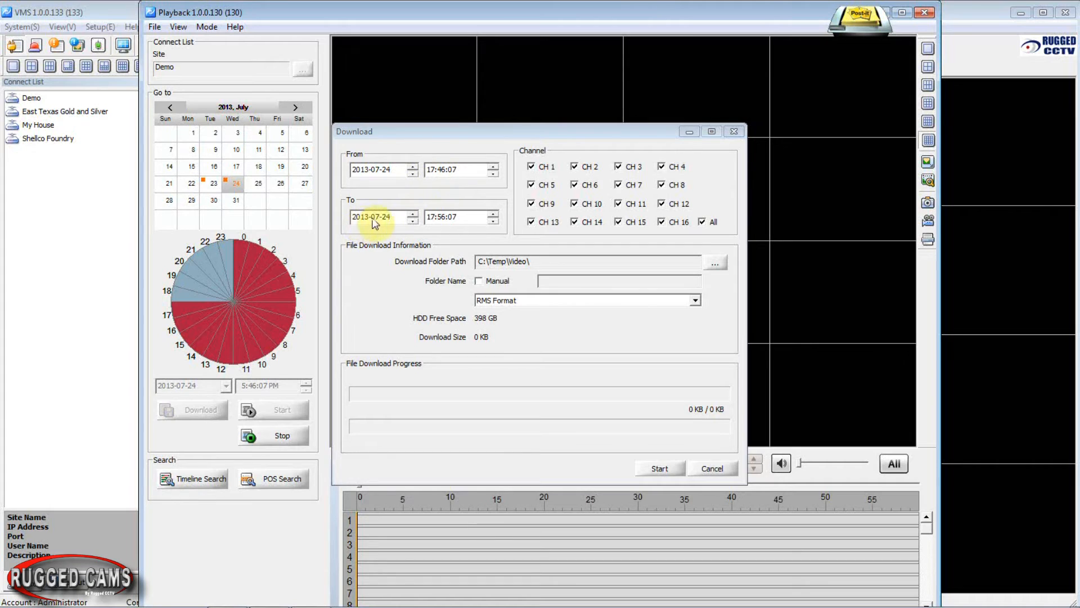
mouse_move(461, 221)
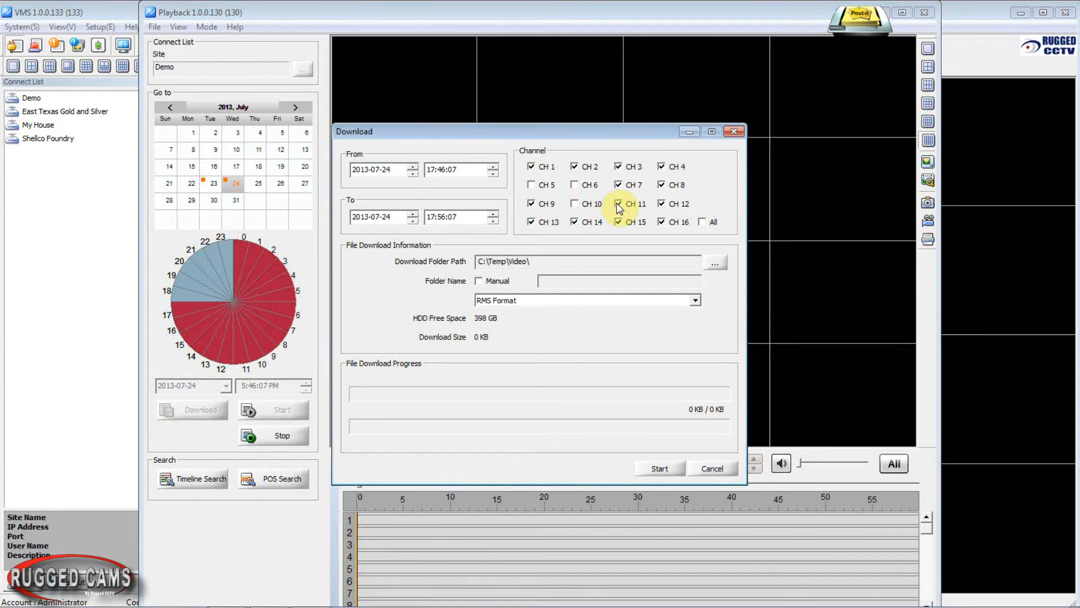
click(618, 203)
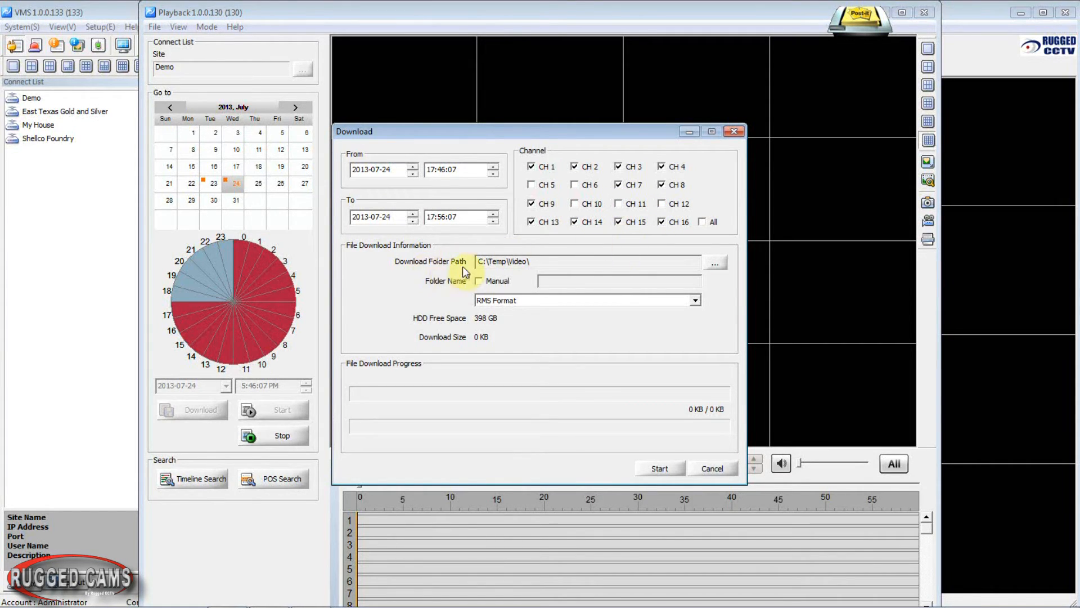
mouse_move(509, 276)
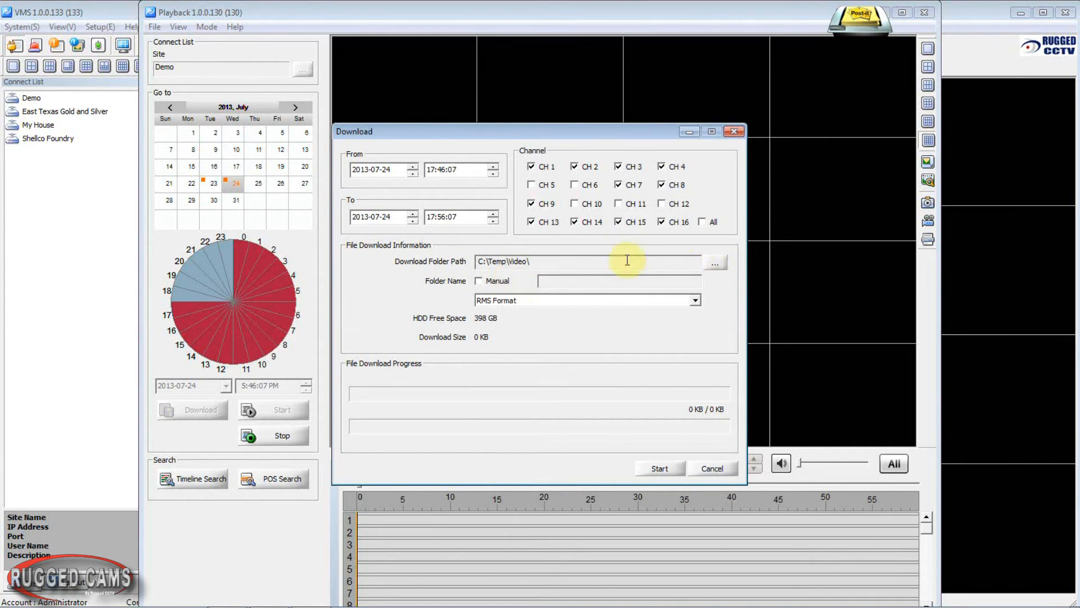
mouse_move(462, 295)
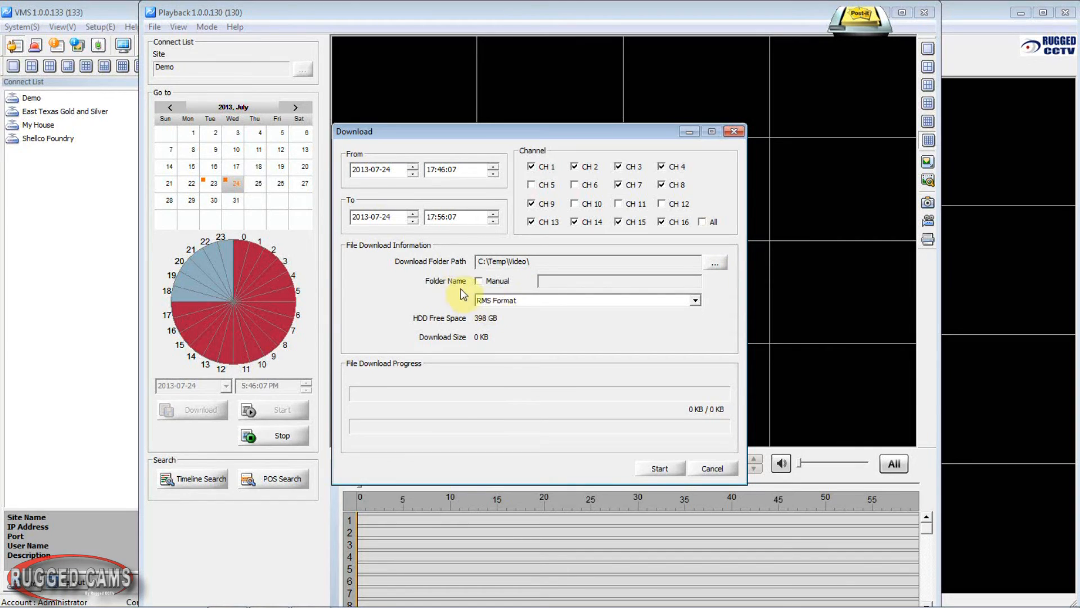
- Open the download format dropdown listing RMS, AVI and EXE
click(694, 301)
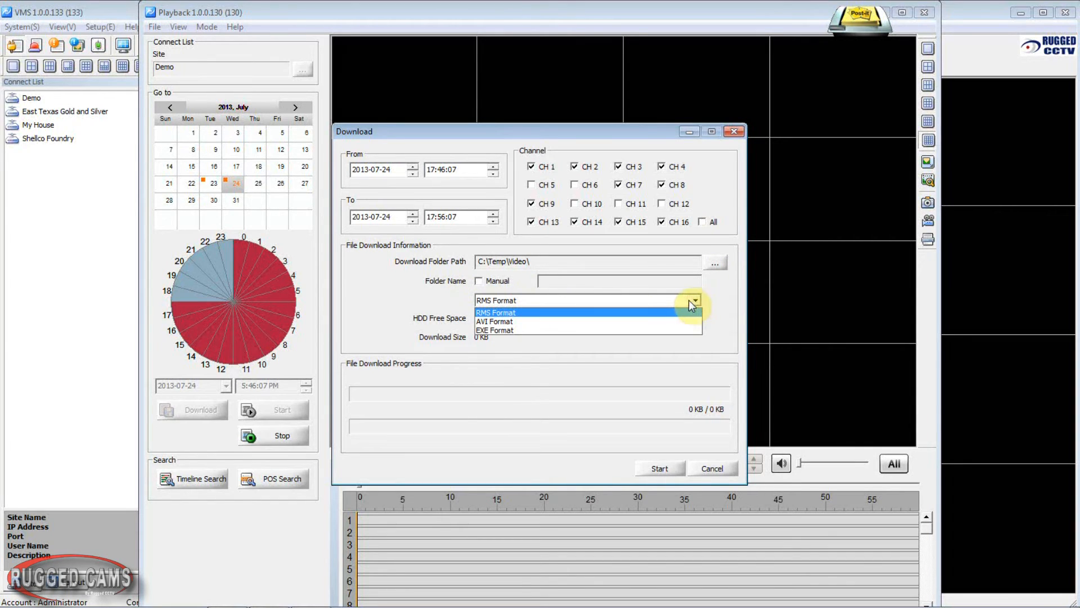
mouse_move(644, 306)
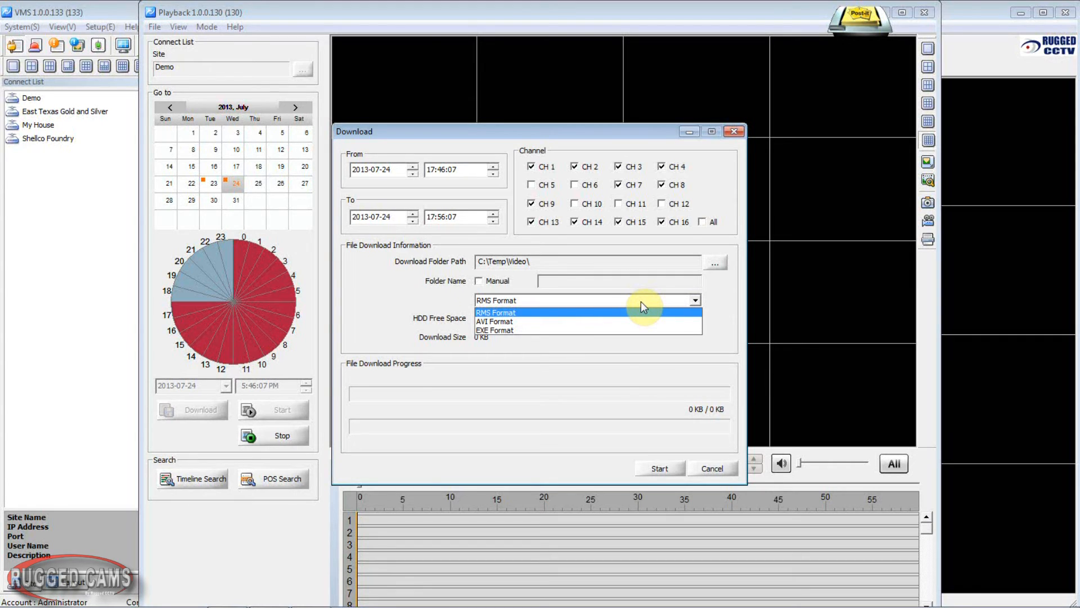
mouse_move(514, 337)
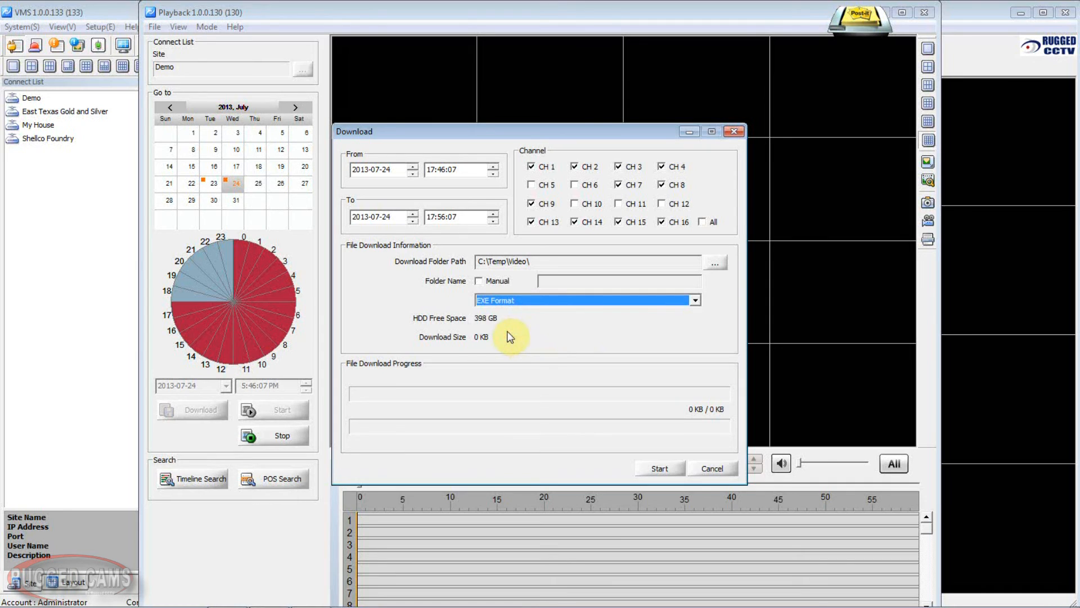
mouse_move(538, 343)
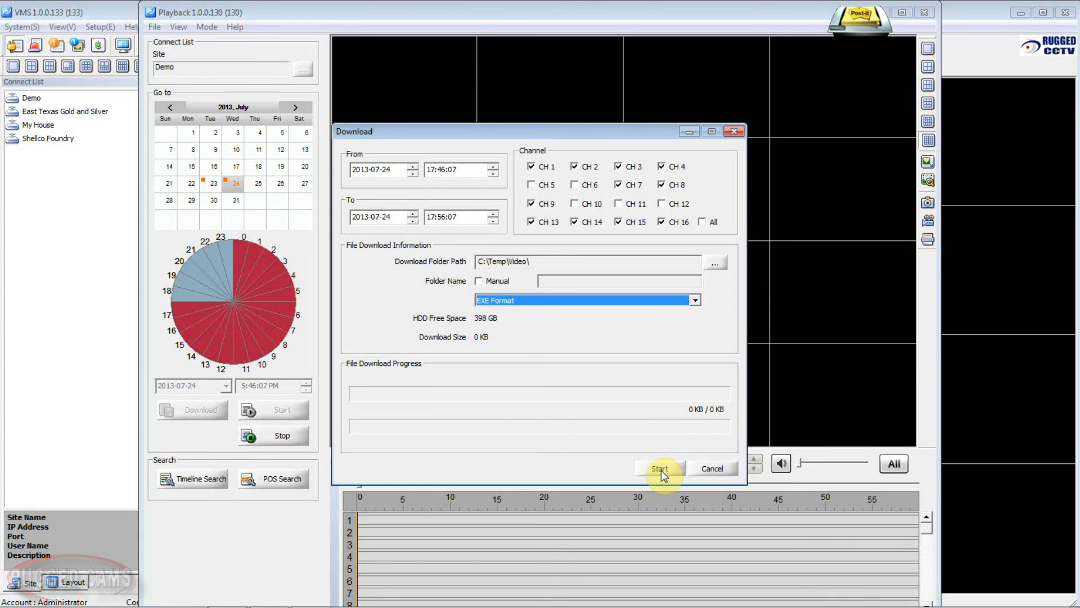
mouse_move(712, 468)
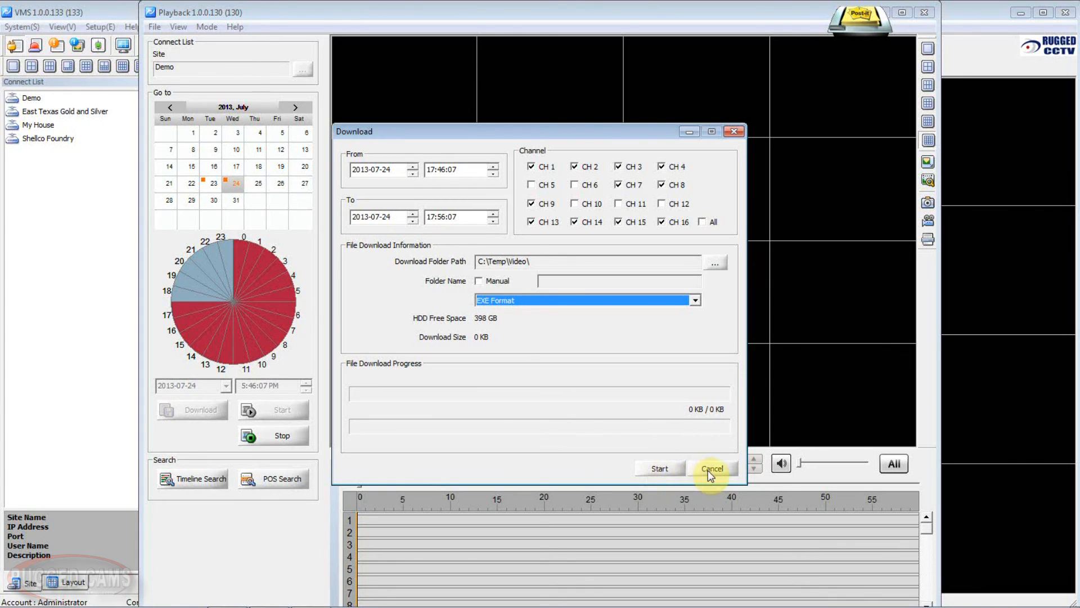
- Cancel the Download dialog and close the Playback window
click(713, 468)
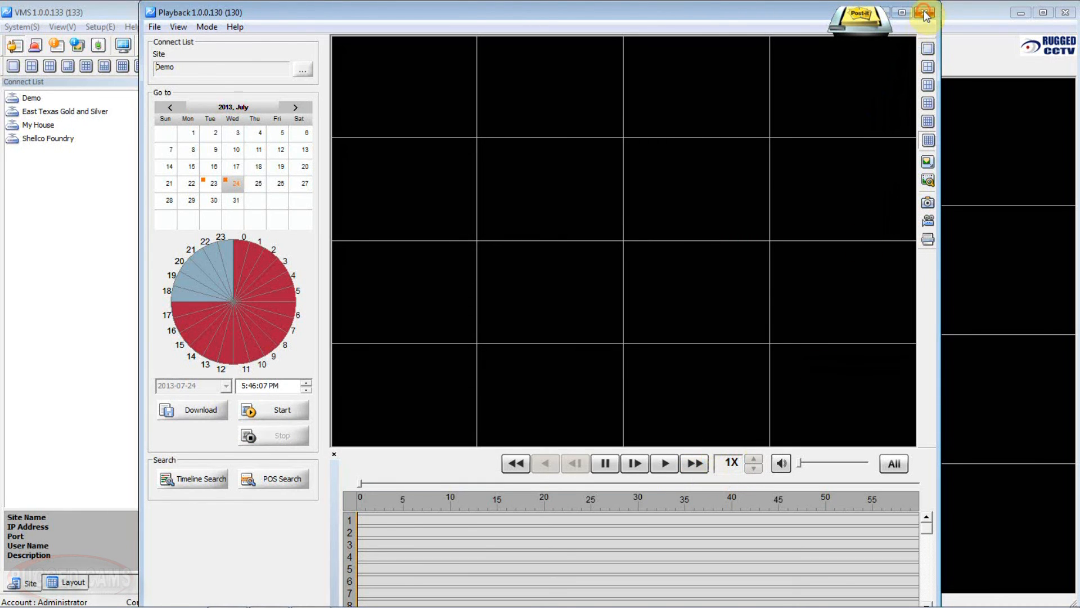
click(926, 12)
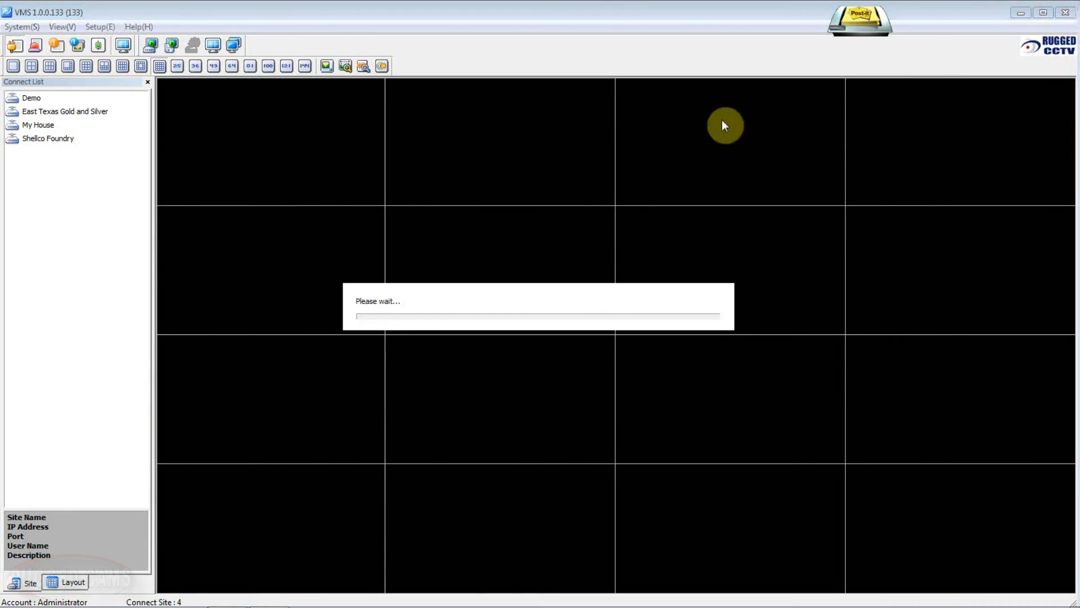